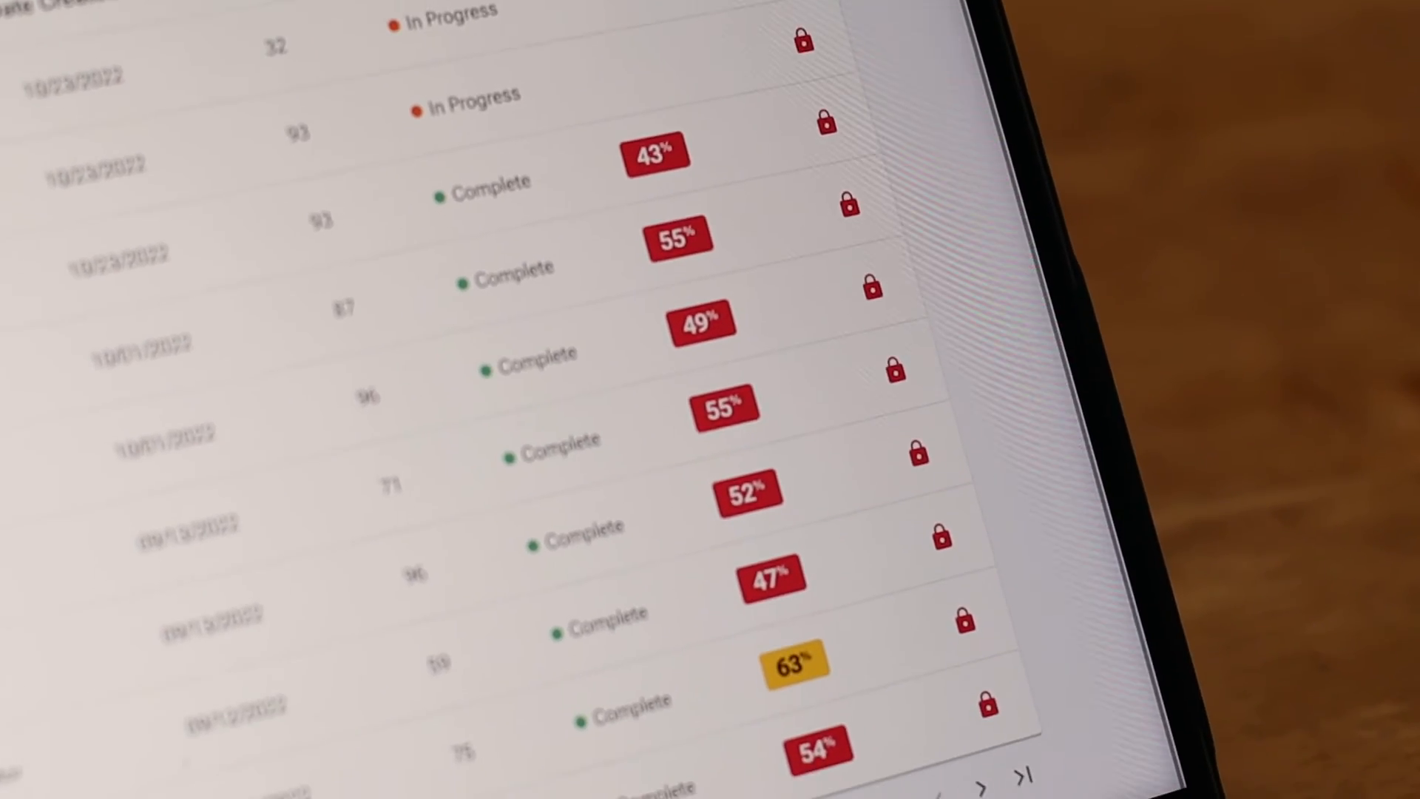
pyautogui.scroll(-3)
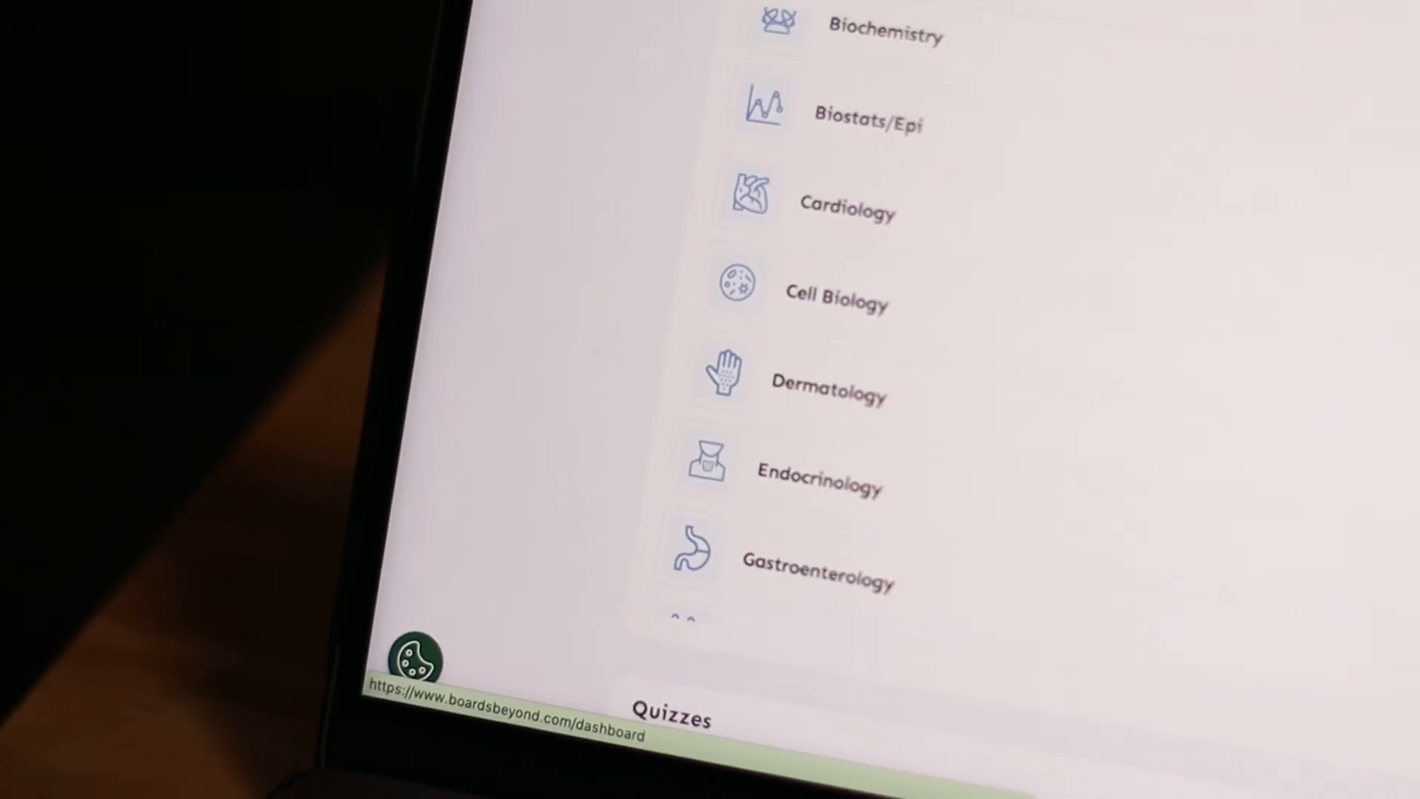
pyautogui.scroll(-3)
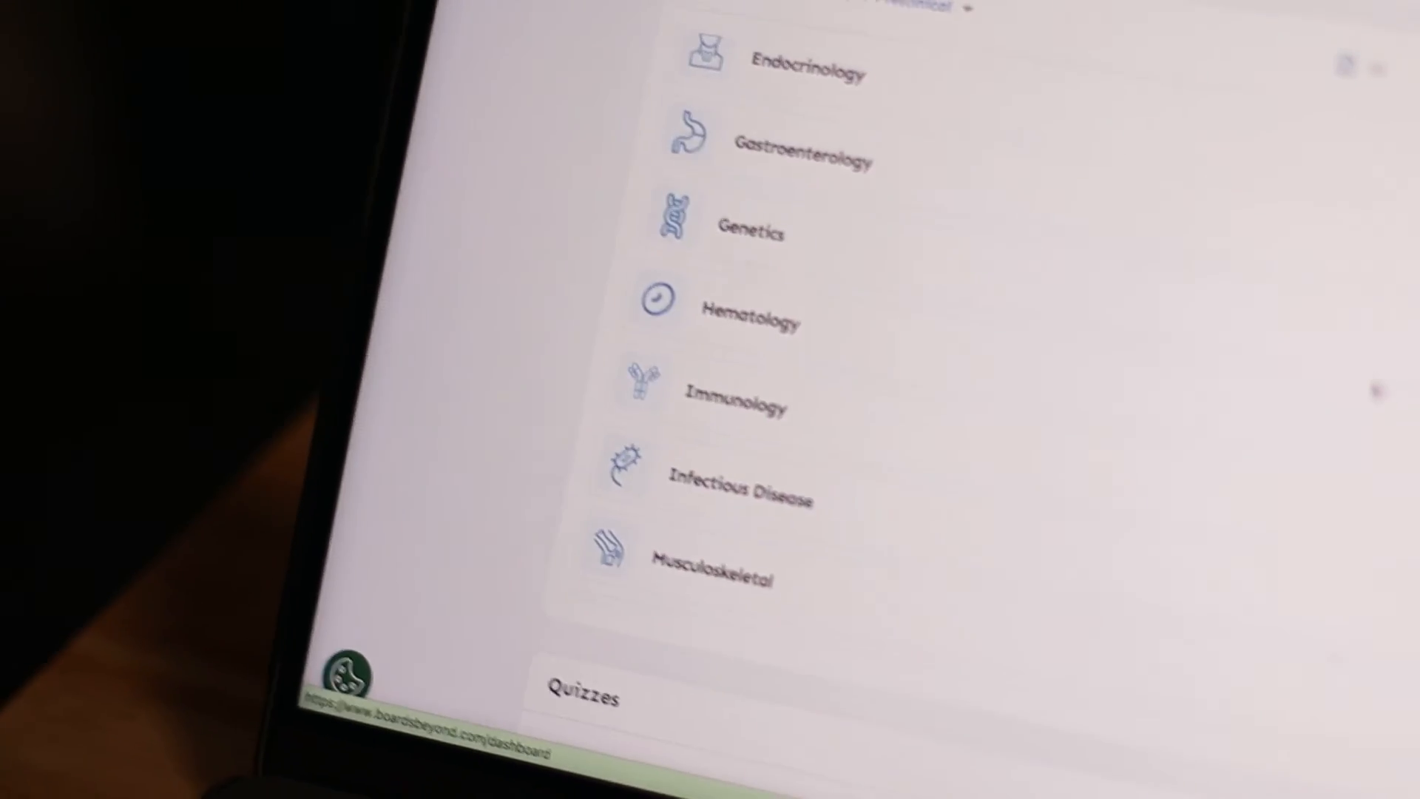
pyautogui.scroll(-3)
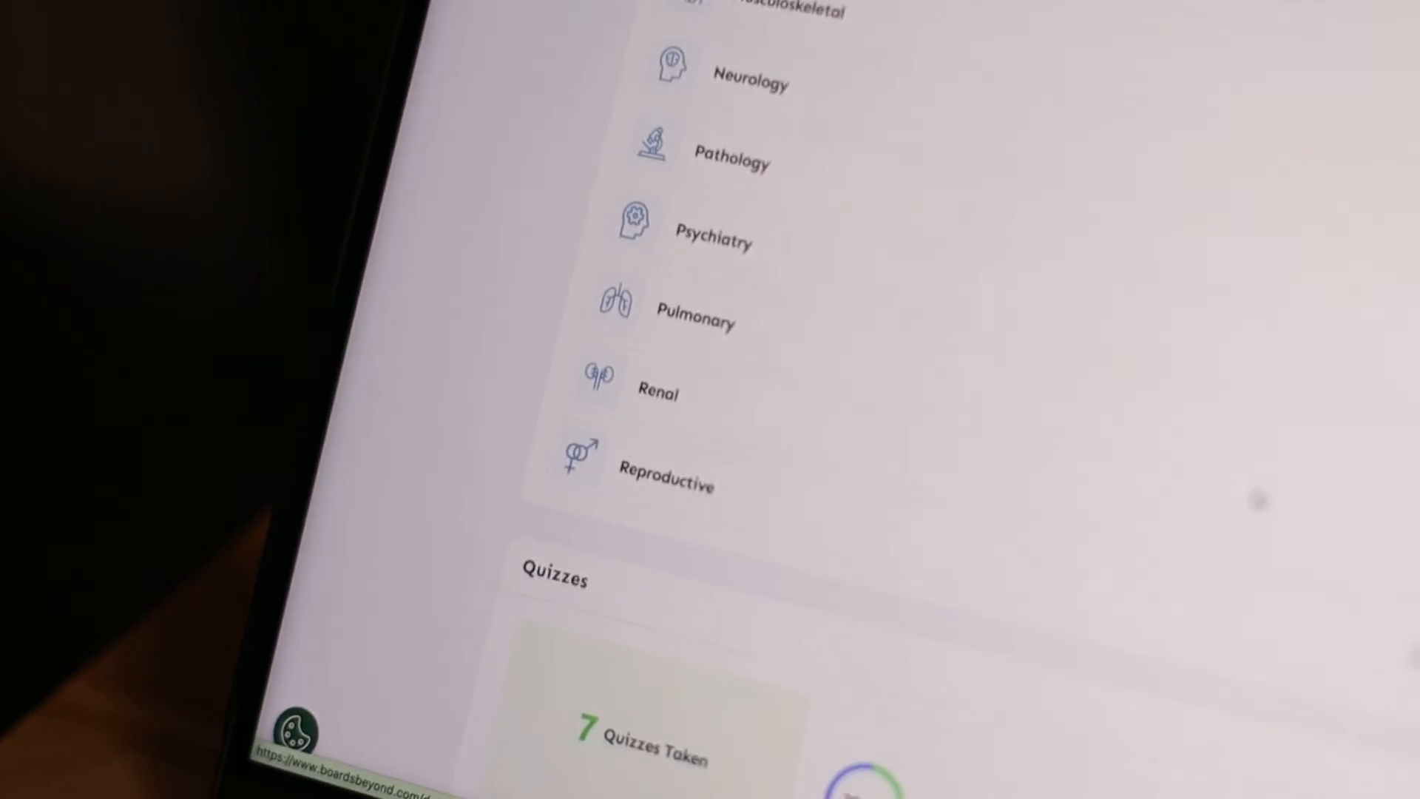